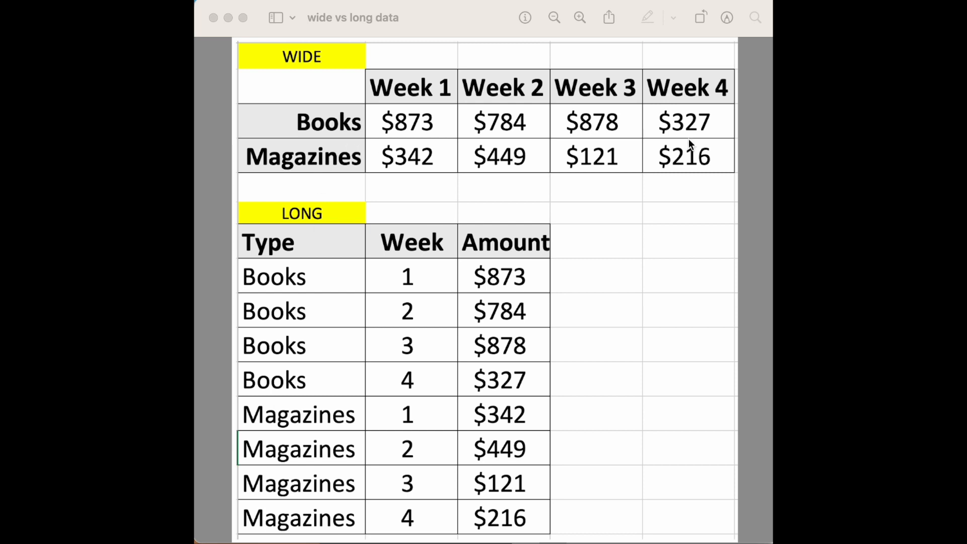
{"action": "mouse_move", "coordinate": [293, 142]}
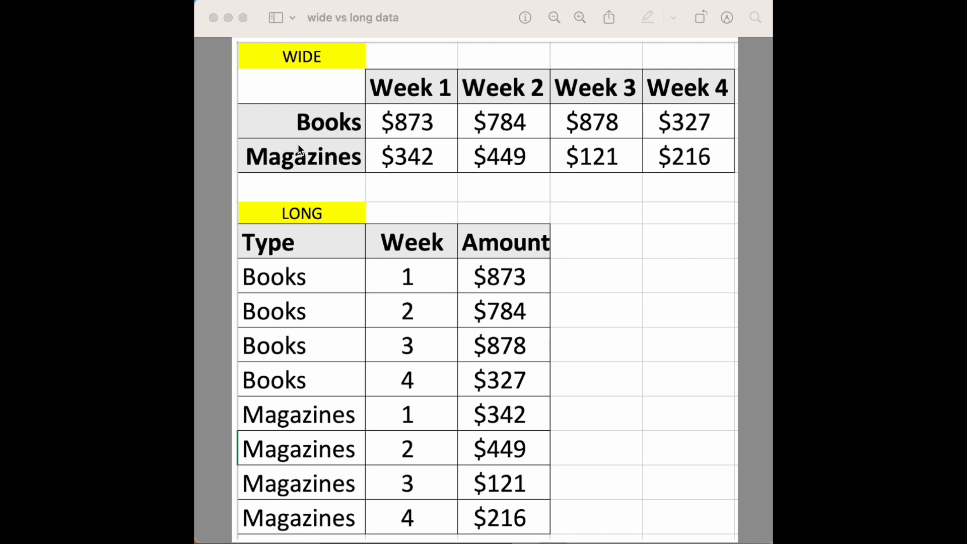
{"action": "mouse_move", "coordinate": [325, 122]}
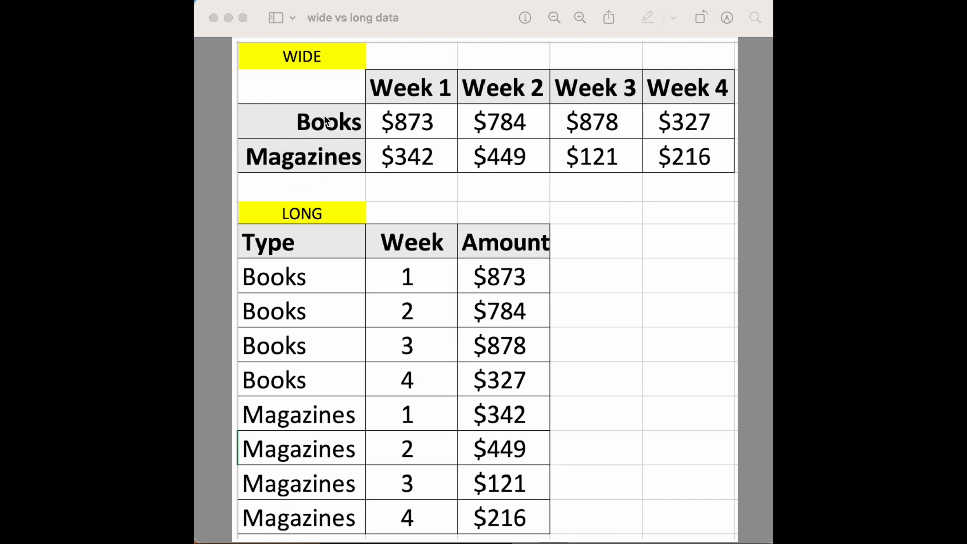
{"action": "mouse_move", "coordinate": [337, 136]}
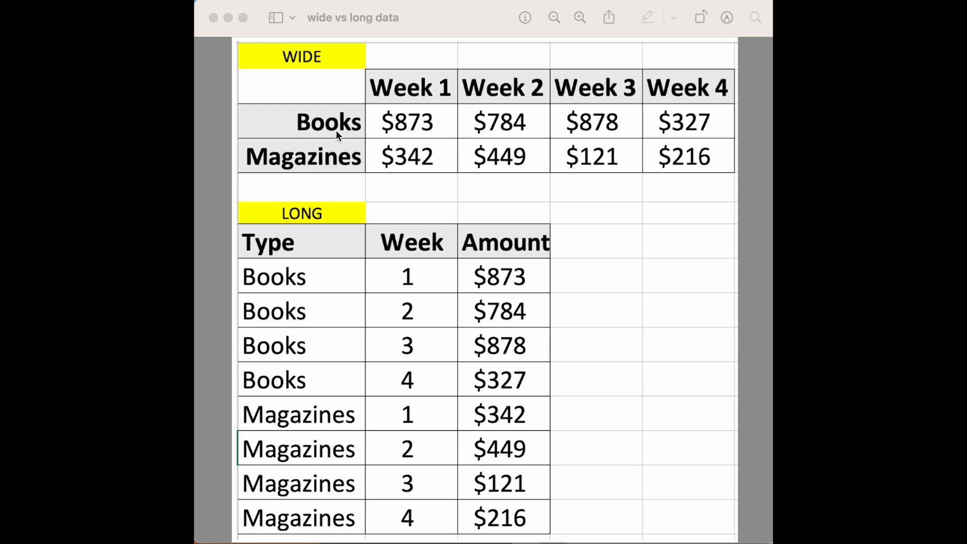
{"action": "mouse_move", "coordinate": [308, 108]}
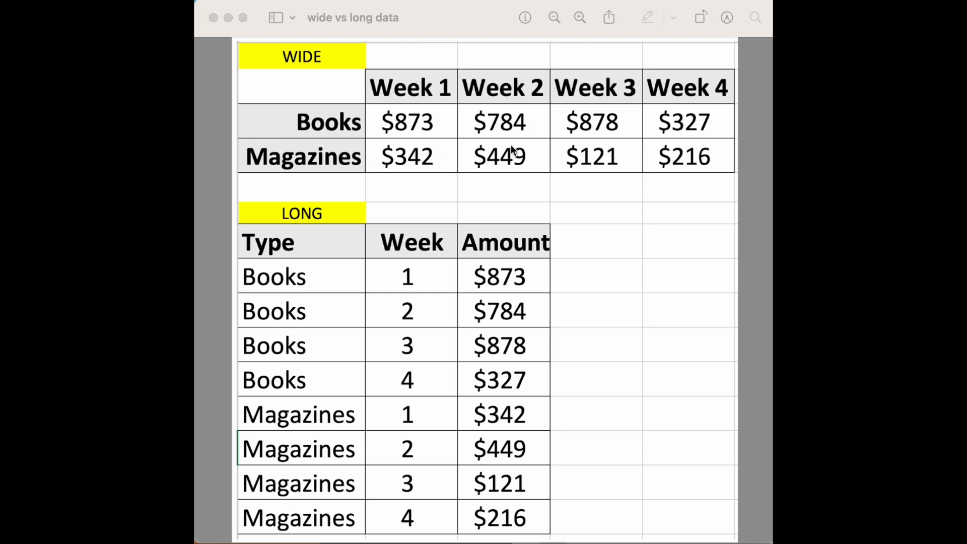
{"action": "mouse_move", "coordinate": [648, 259]}
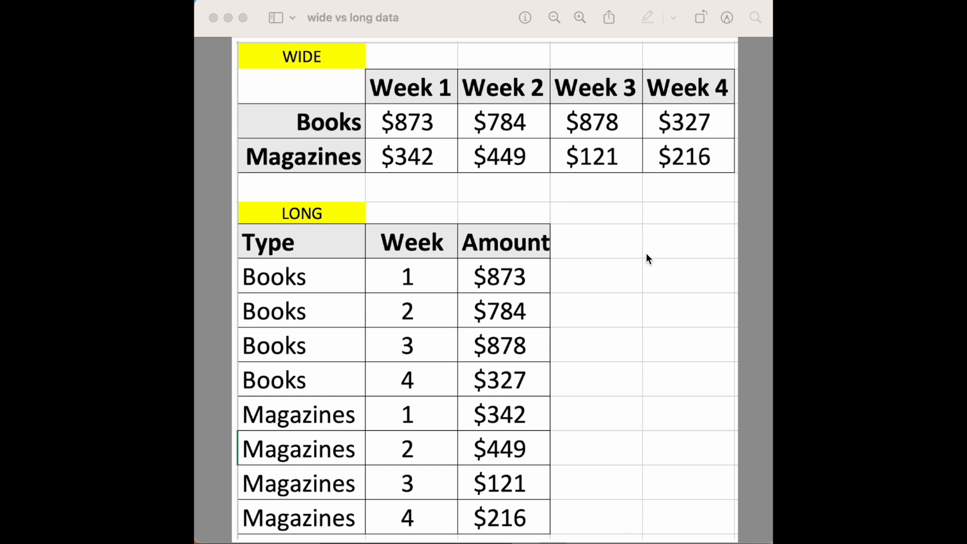
{"action": "mouse_move", "coordinate": [552, 213]}
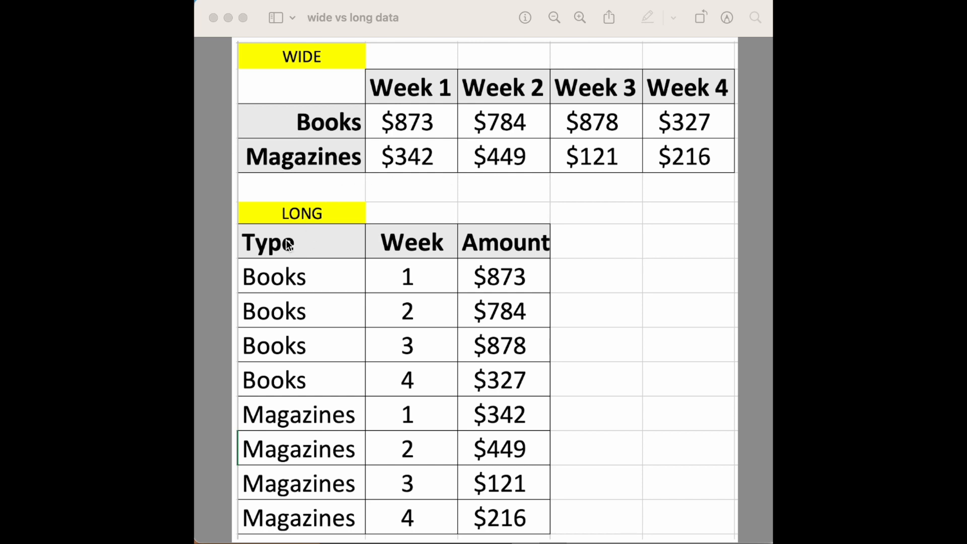
{"action": "mouse_move", "coordinate": [287, 266]}
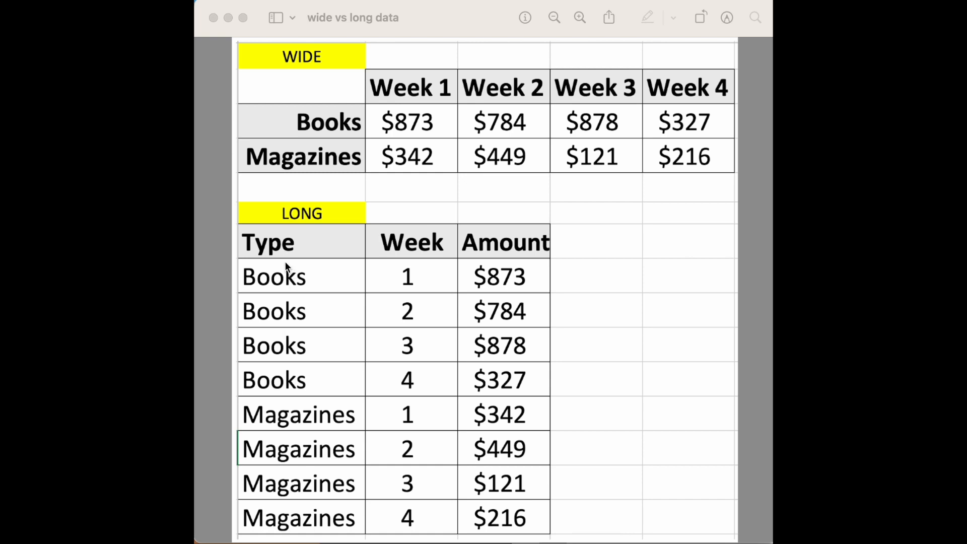
{"action": "mouse_move", "coordinate": [282, 478]}
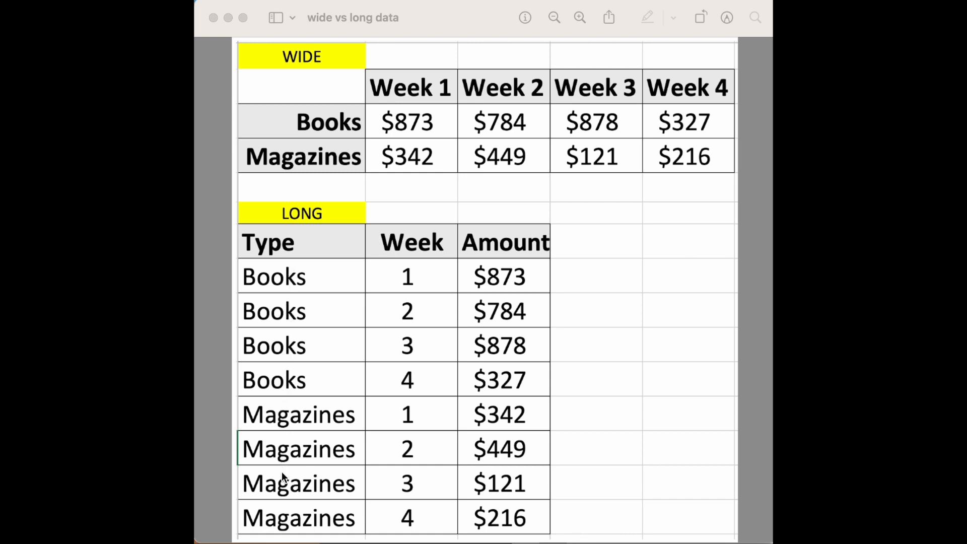
{"action": "mouse_move", "coordinate": [303, 309]}
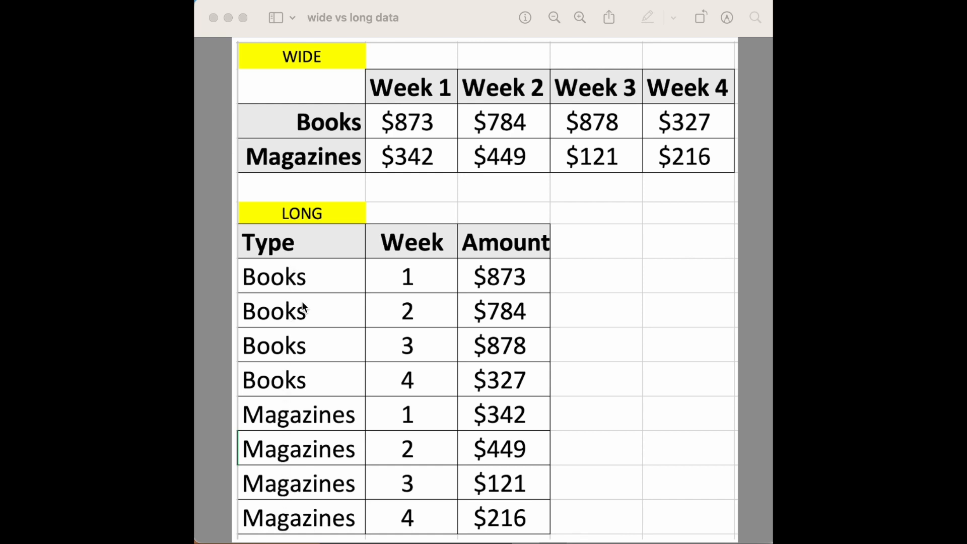
{"action": "mouse_move", "coordinate": [422, 287]}
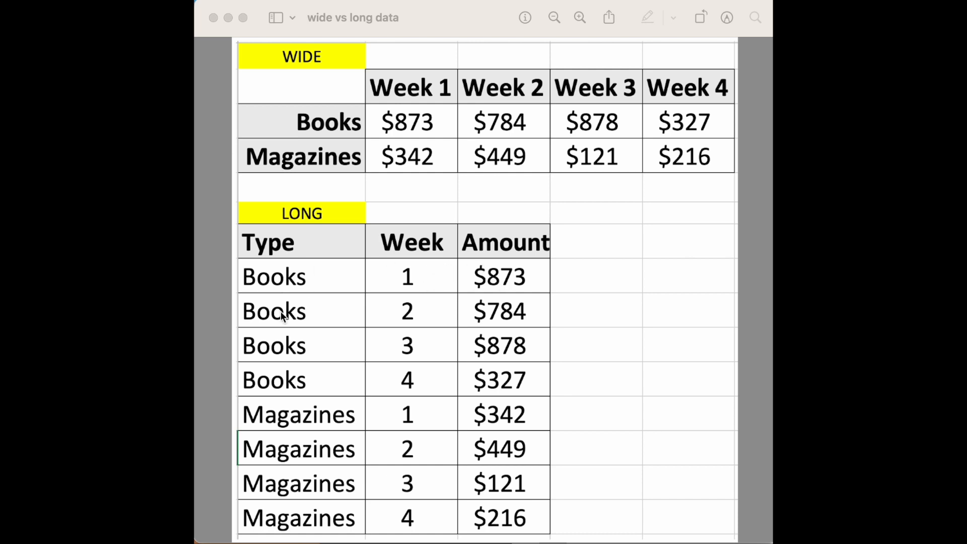
{"action": "mouse_move", "coordinate": [607, 320]}
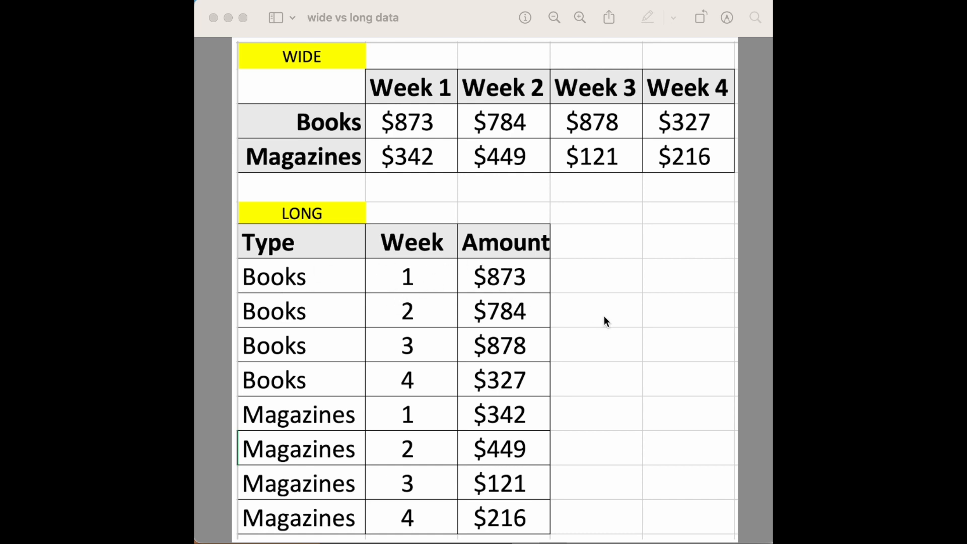
{"action": "mouse_move", "coordinate": [666, 422]}
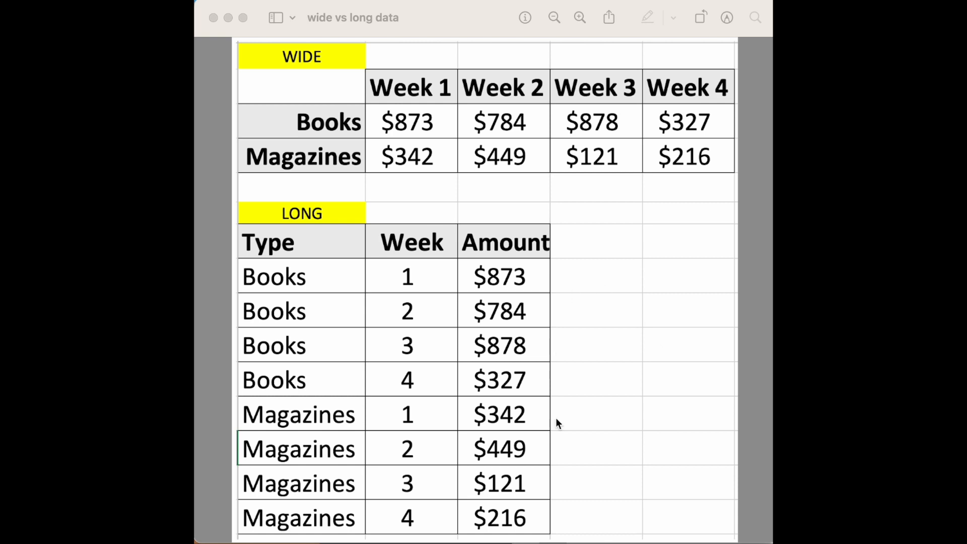
{"action": "mouse_move", "coordinate": [611, 263]}
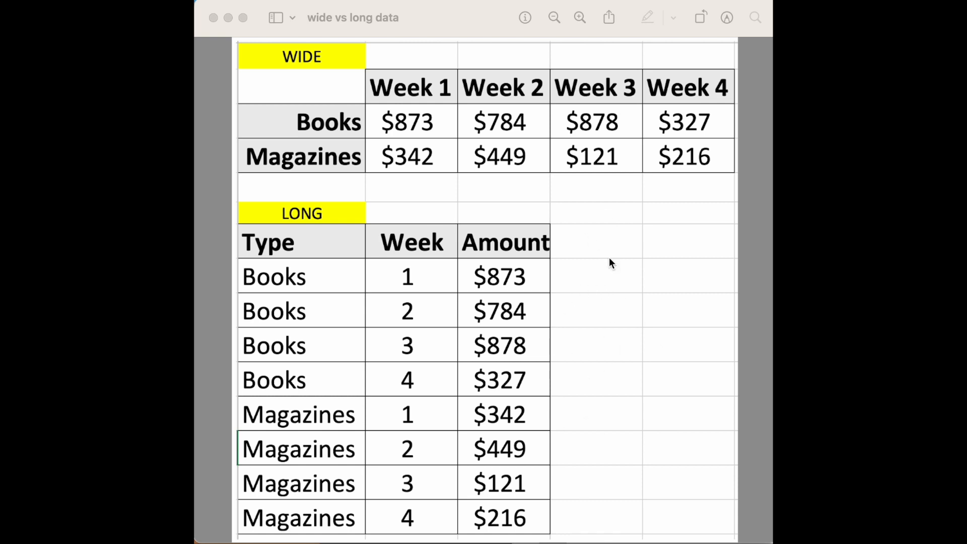
{"action": "mouse_move", "coordinate": [595, 313]}
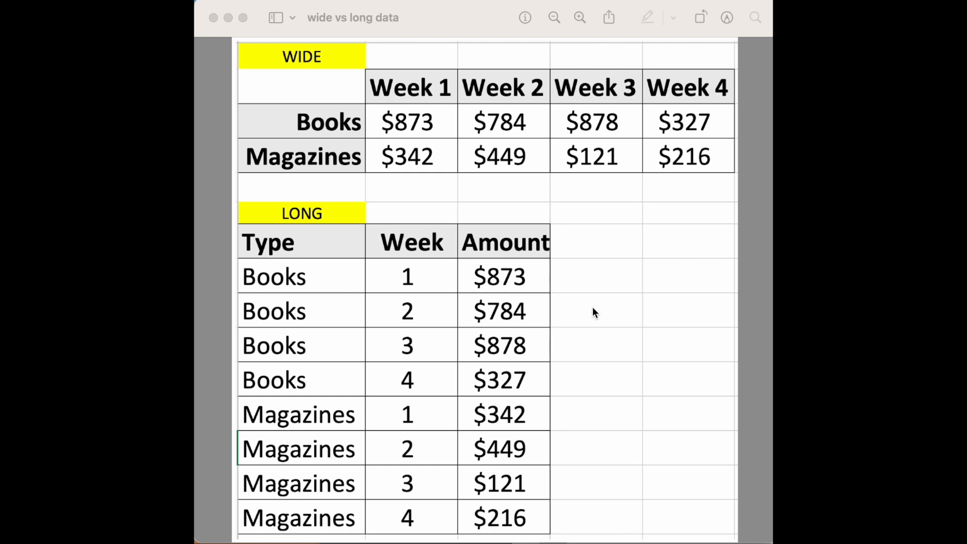
{"action": "mouse_move", "coordinate": [441, 274]}
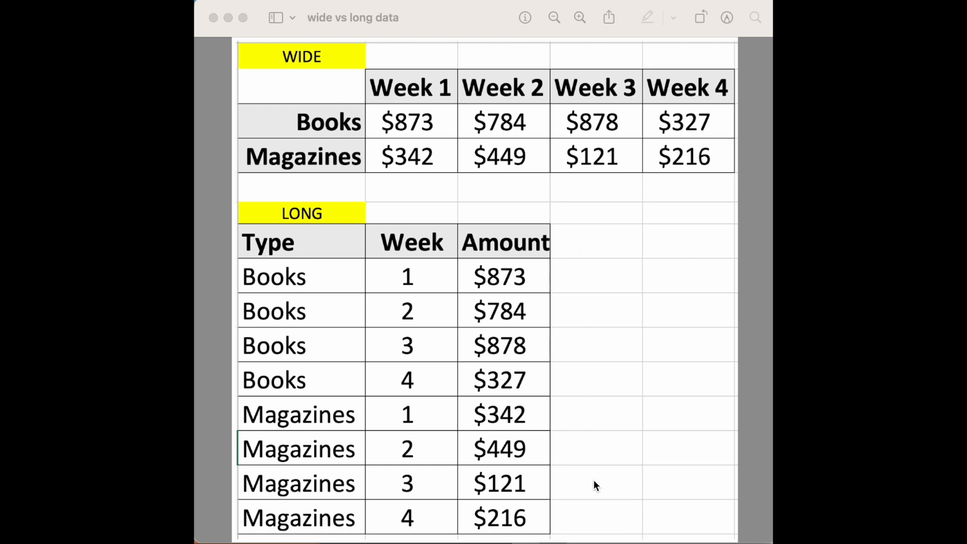
{"action": "mouse_move", "coordinate": [591, 509]}
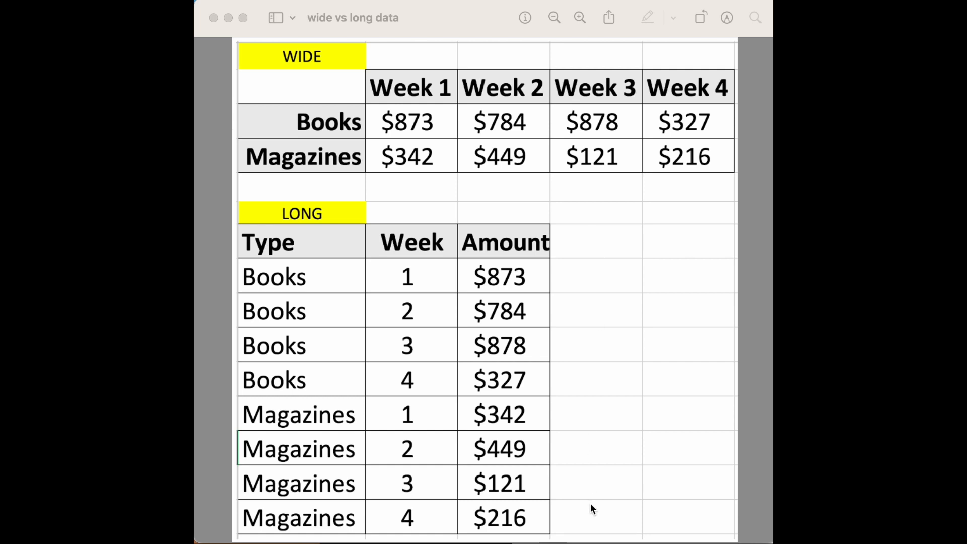
{"action": "mouse_move", "coordinate": [310, 191]}
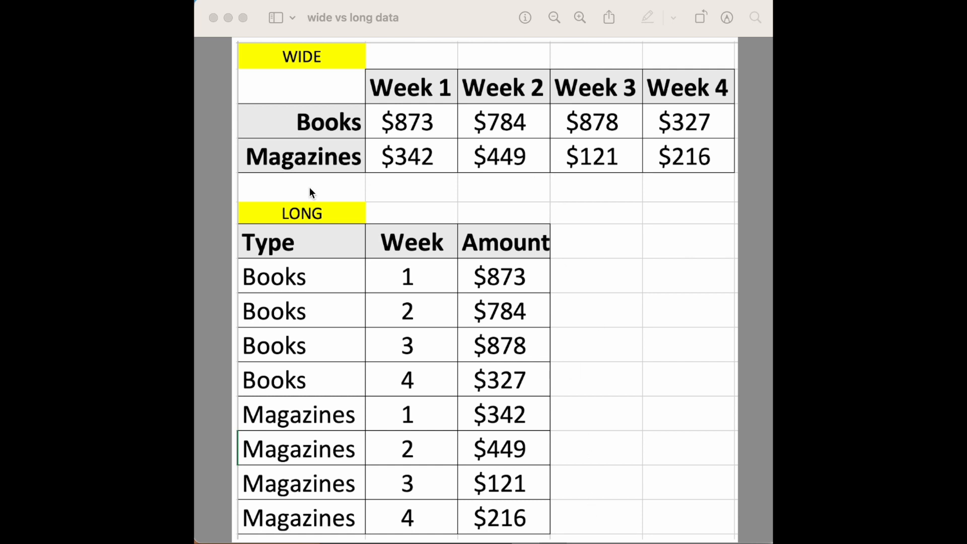
{"action": "mouse_move", "coordinate": [349, 190]}
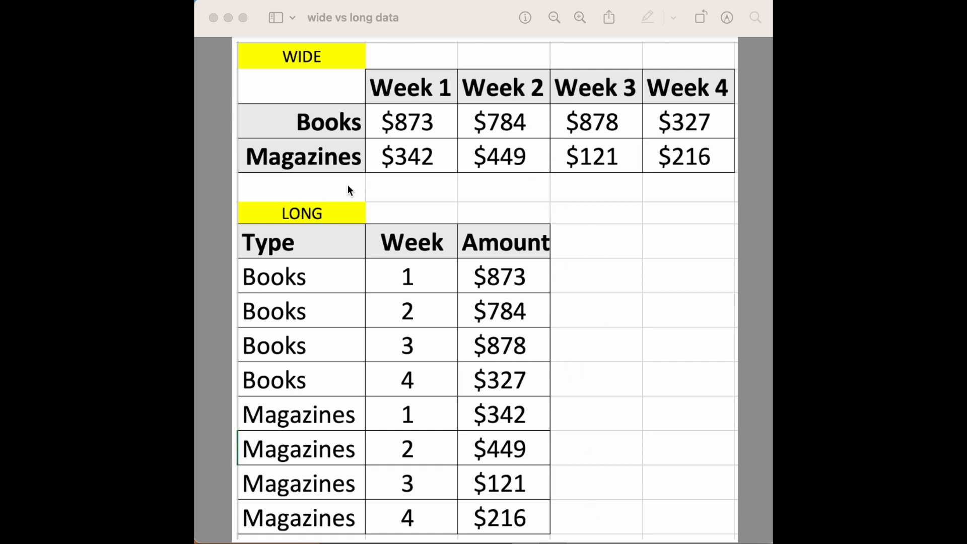
{"action": "mouse_move", "coordinate": [587, 191]}
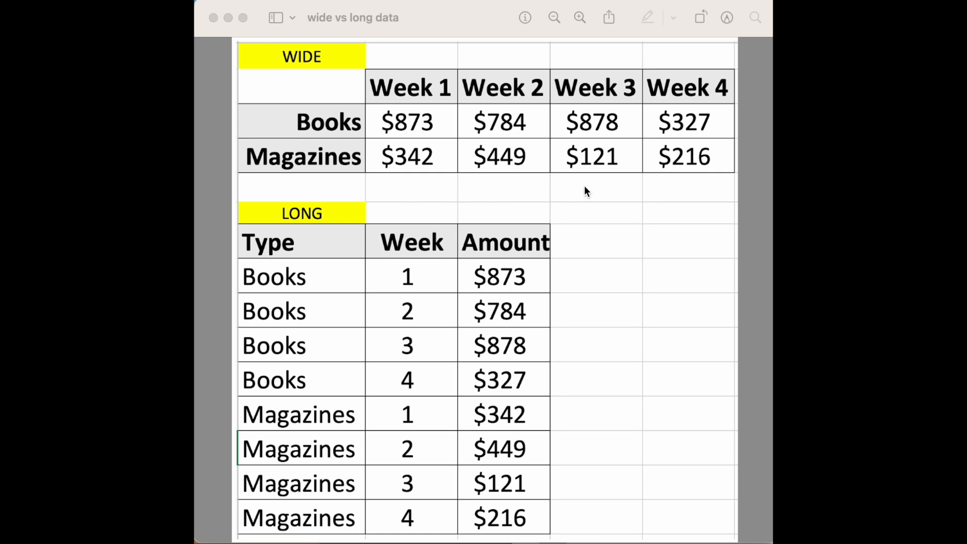
{"action": "mouse_move", "coordinate": [623, 395]}
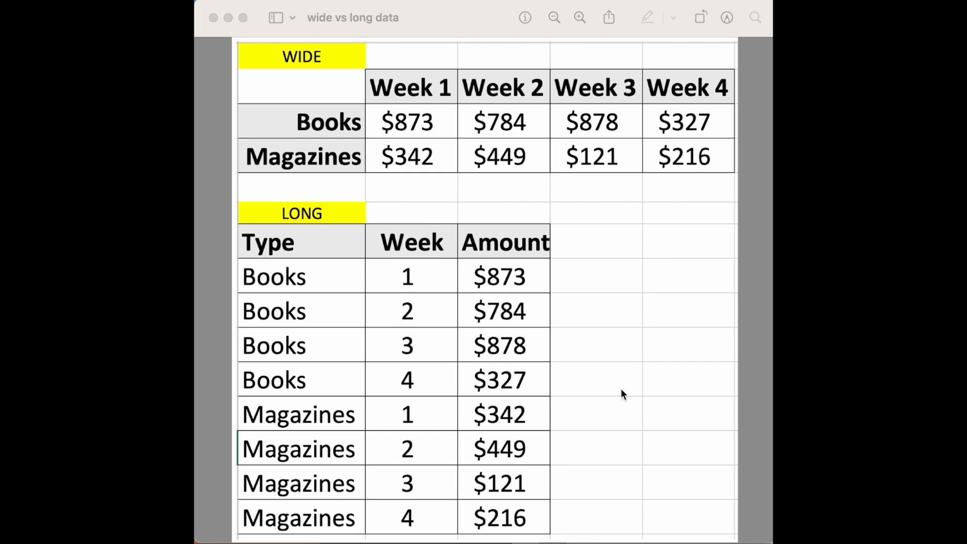
{"action": "mouse_move", "coordinate": [633, 329]}
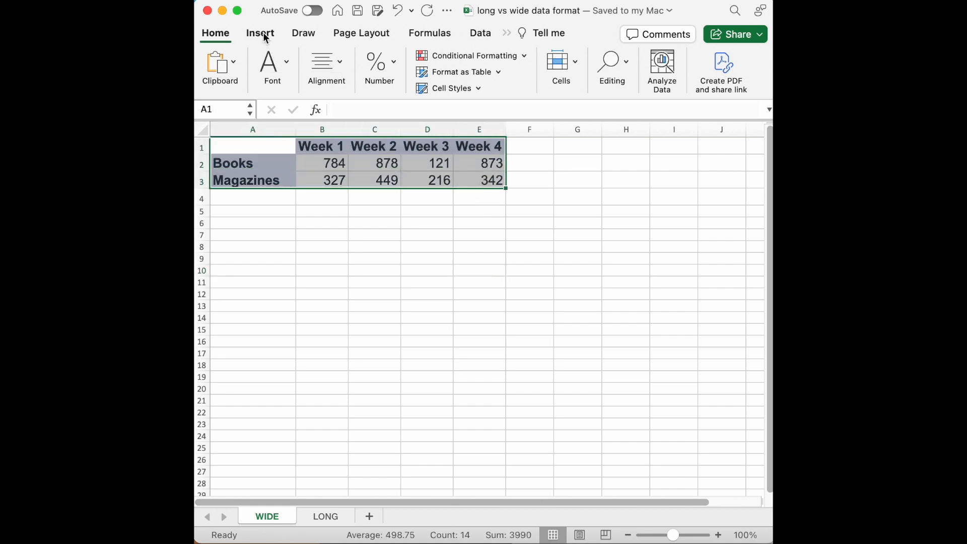
Insert a line chart of Books and Magazines over Week 1–4 from A1:E3.
{"action": "left_click", "coordinate": [485, 68]}
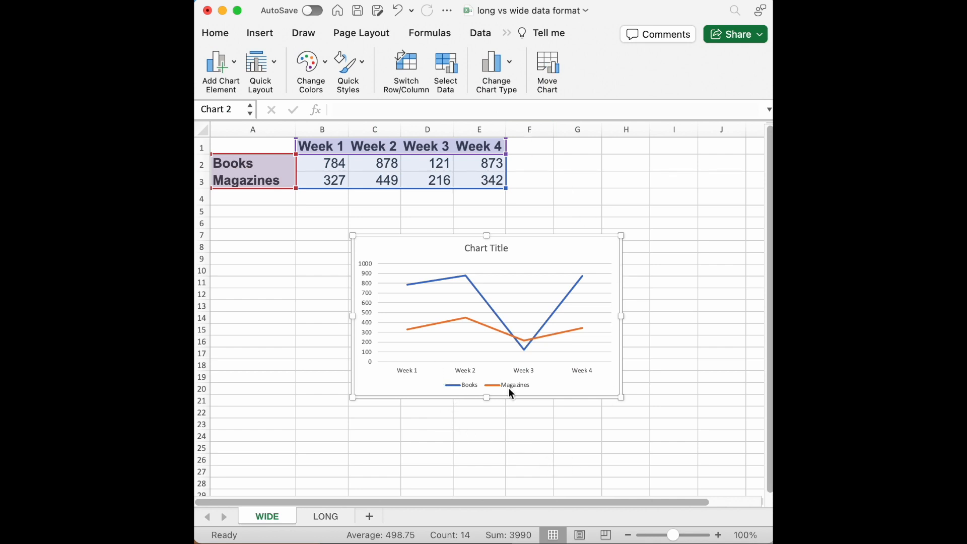
{"action": "mouse_move", "coordinate": [655, 401]}
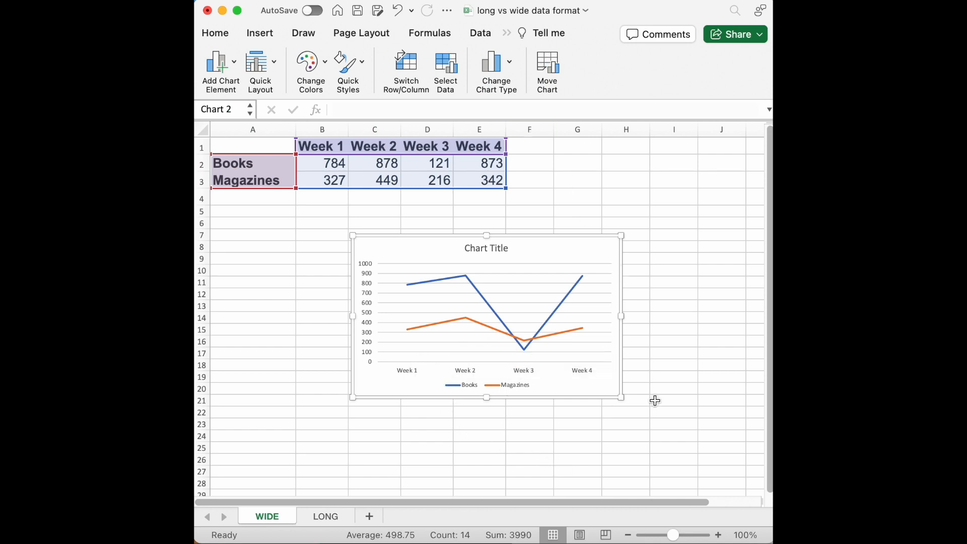
{"action": "mouse_move", "coordinate": [626, 444]}
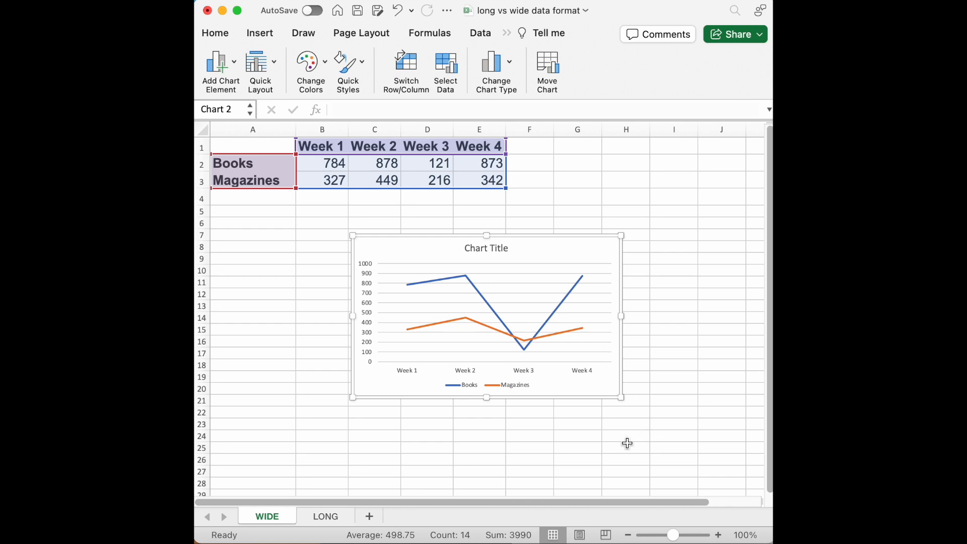
On the LONG sheet, insert a line chart from the Type/Week/Amount table A1:C9.
{"action": "left_click", "coordinate": [326, 516]}
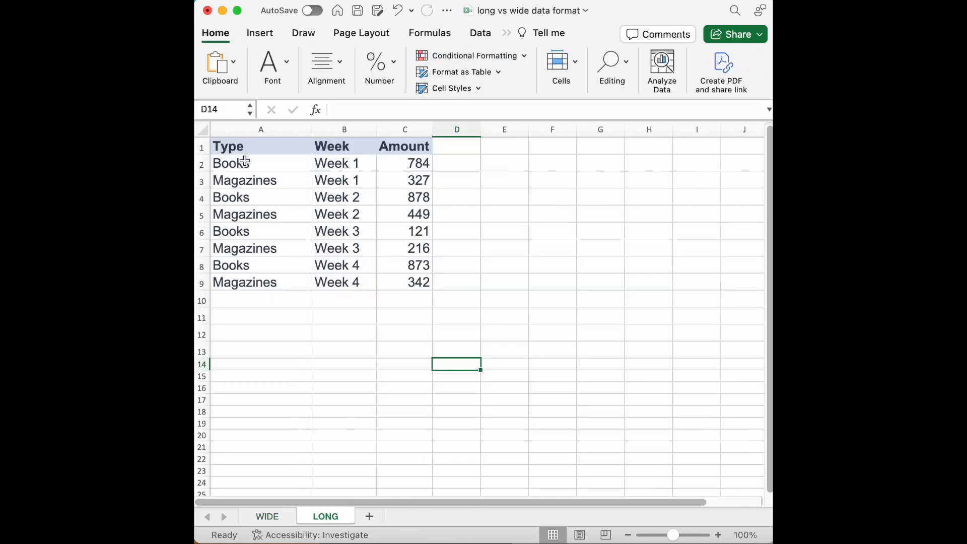
{"action": "left_click_drag", "start_coordinate": [228, 146], "coordinate": [418, 283]}
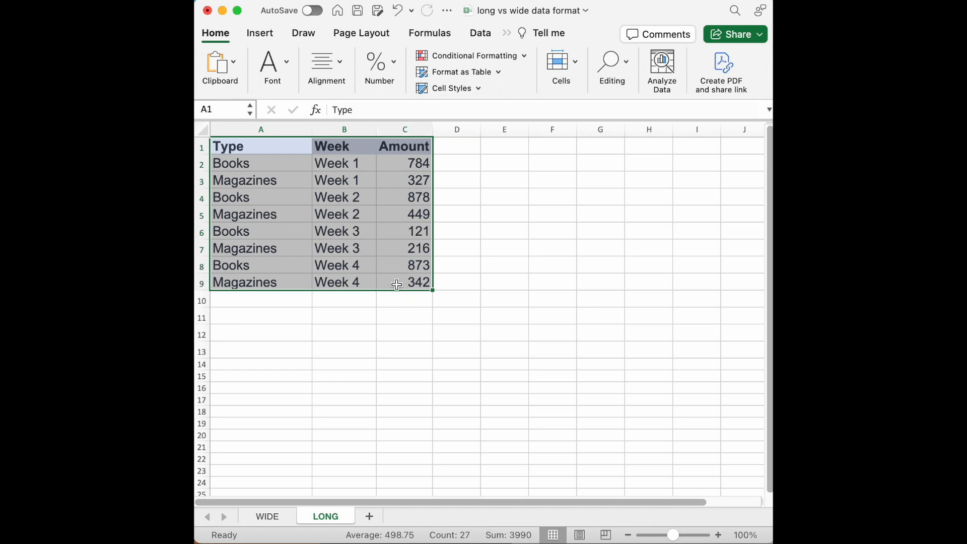
{"action": "left_click", "coordinate": [483, 62]}
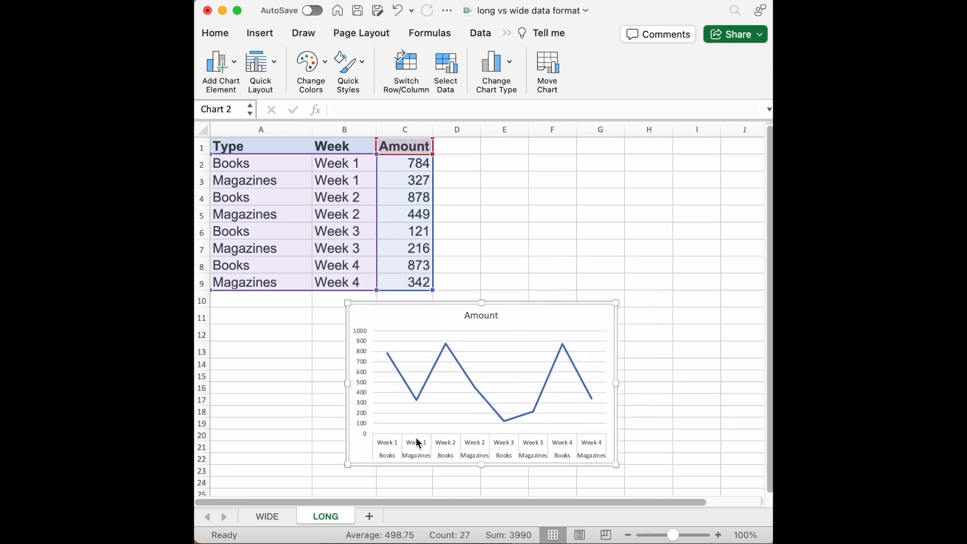
{"action": "mouse_move", "coordinate": [476, 453]}
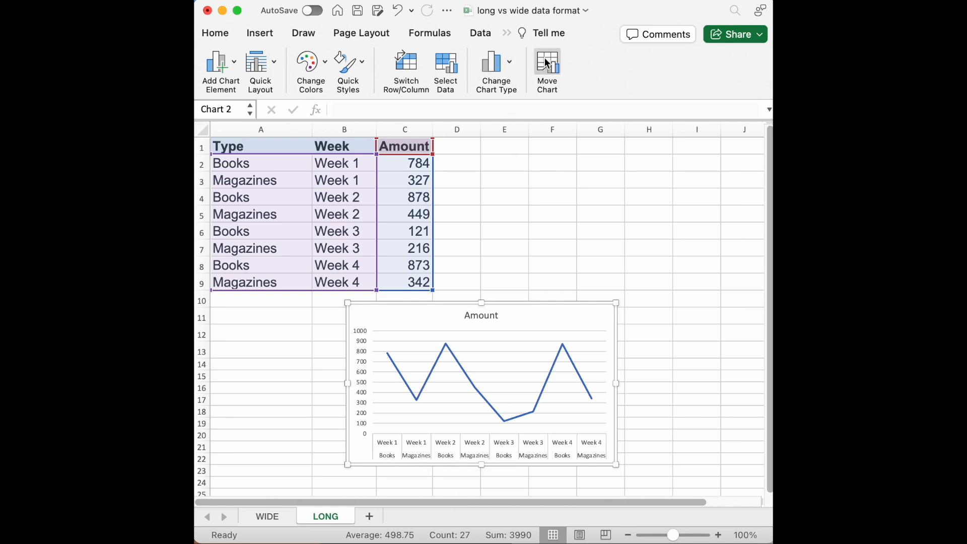
In Select Data, remove the Amount series, then cancel and discard the long-table chart.
{"action": "left_click", "coordinate": [445, 71]}
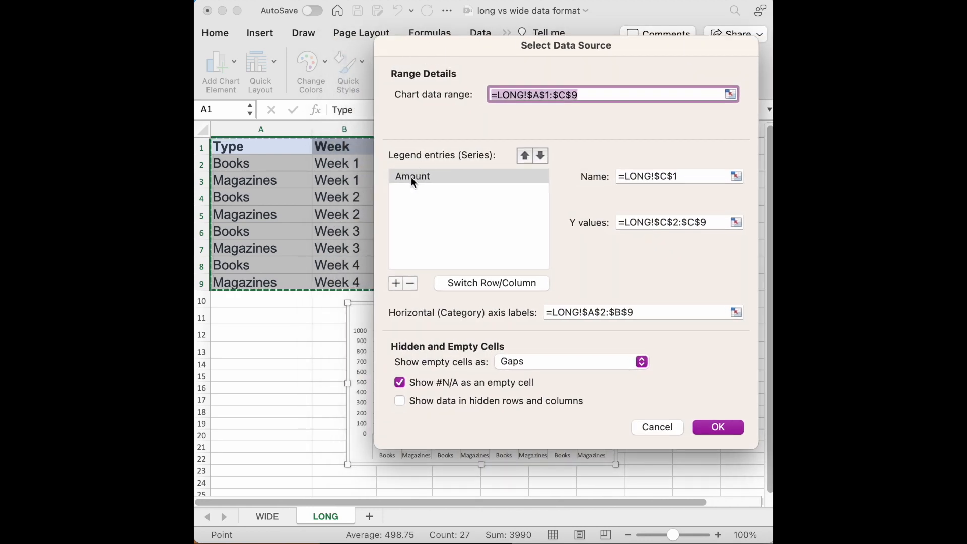
{"action": "left_click", "coordinate": [411, 176]}
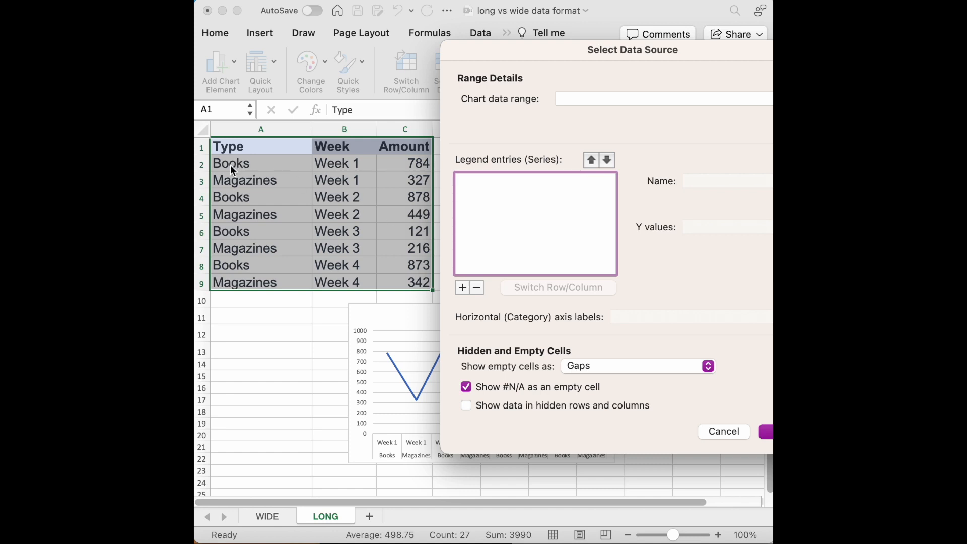
{"action": "mouse_move", "coordinate": [462, 277]}
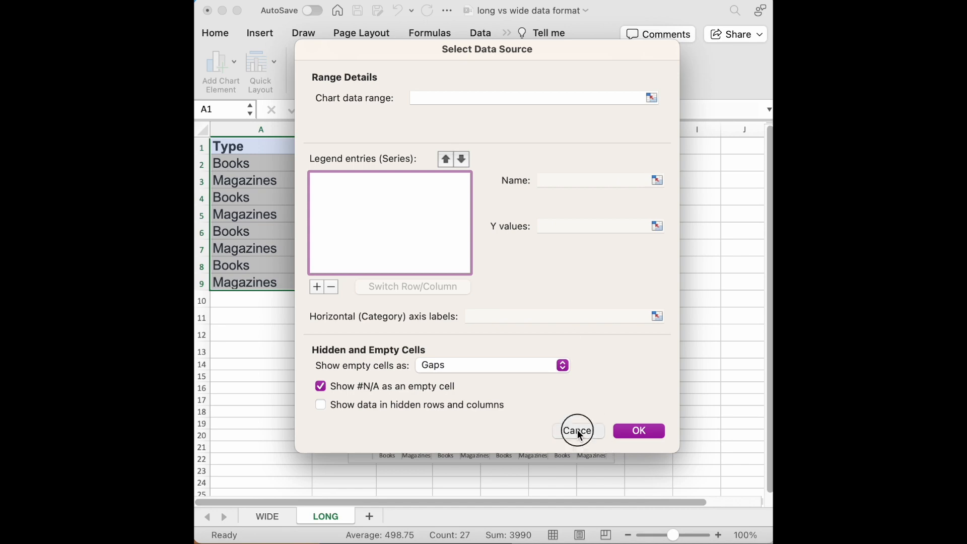
{"action": "left_click", "coordinate": [576, 430]}
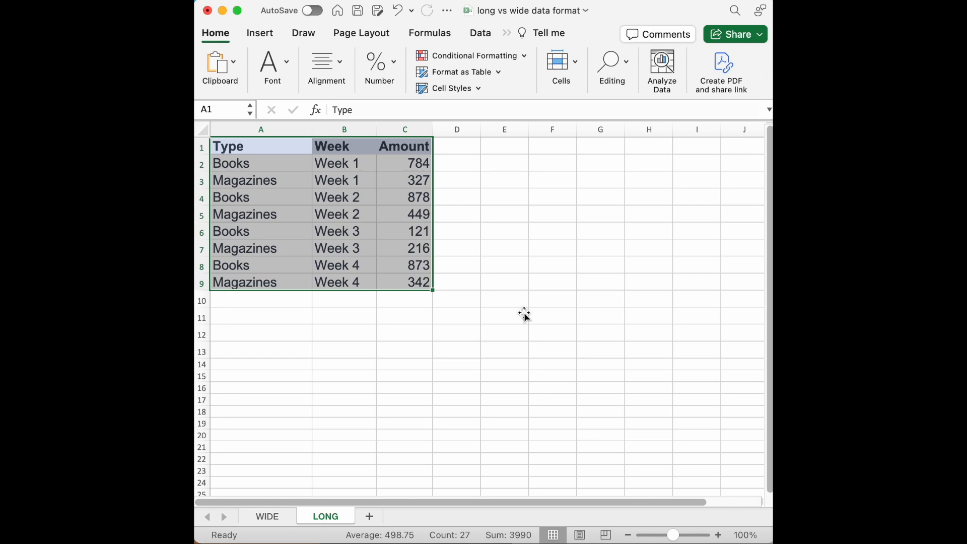
{"action": "mouse_move", "coordinate": [360, 338]}
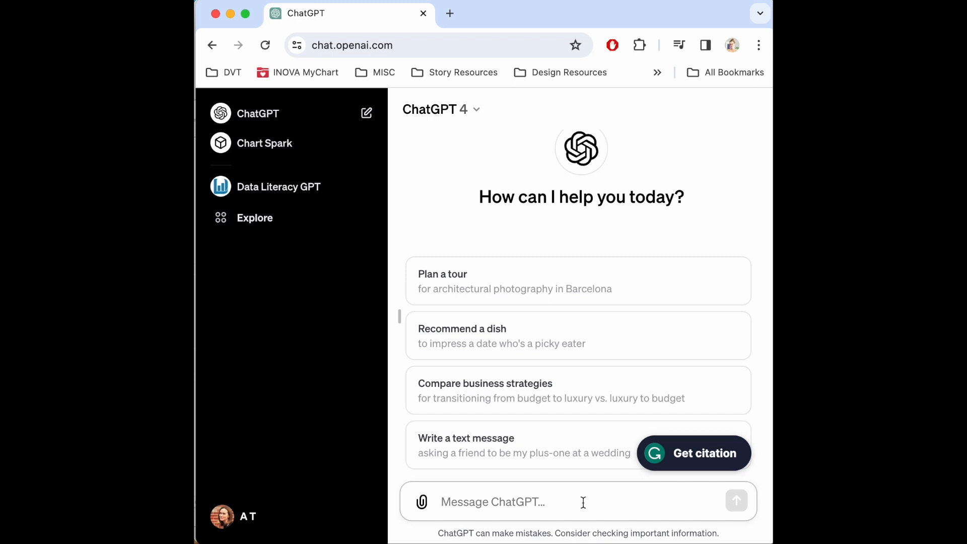
Write 'my data is in wide format, please convert to long format:' with the pasted wide table.
{"action": "type", "text": "my dat"}
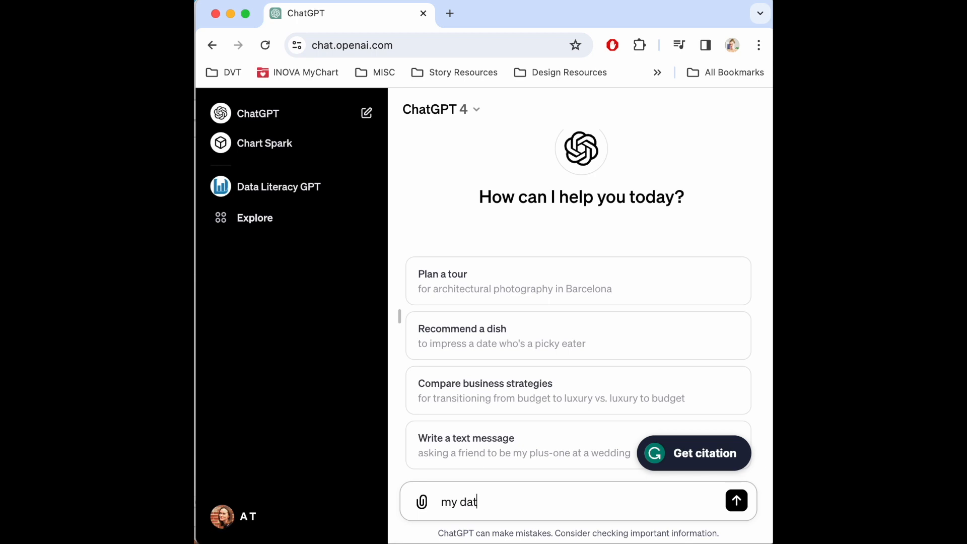
{"action": "type", "text": "a is in wide format, please con"}
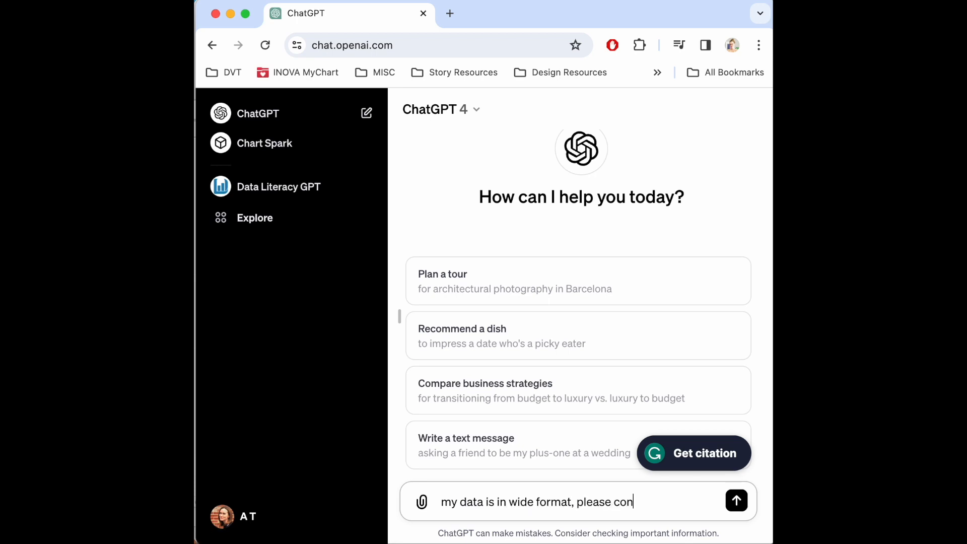
{"action": "type", "text": "vert to long"}
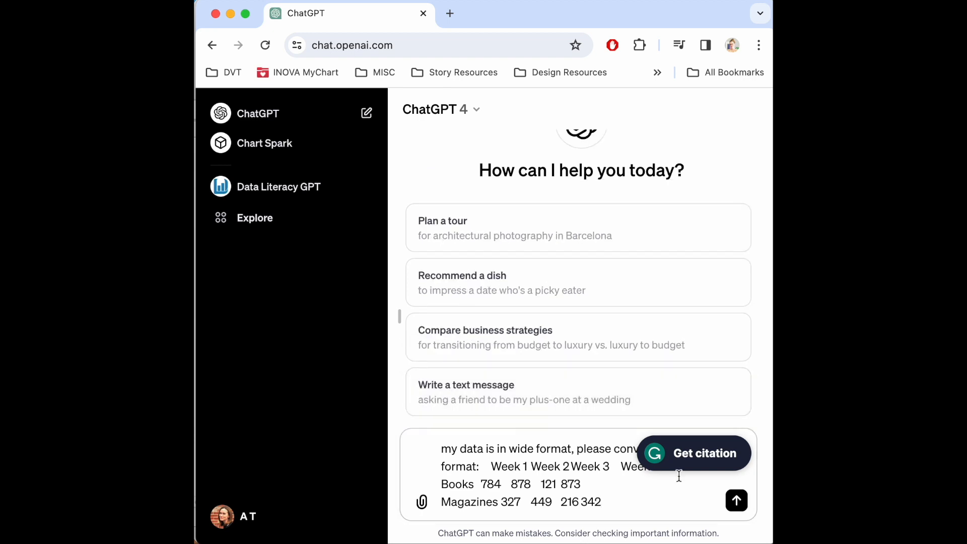
Send the request and receive the long-format Category, Week, Value rows.
{"action": "left_click", "coordinate": [736, 501]}
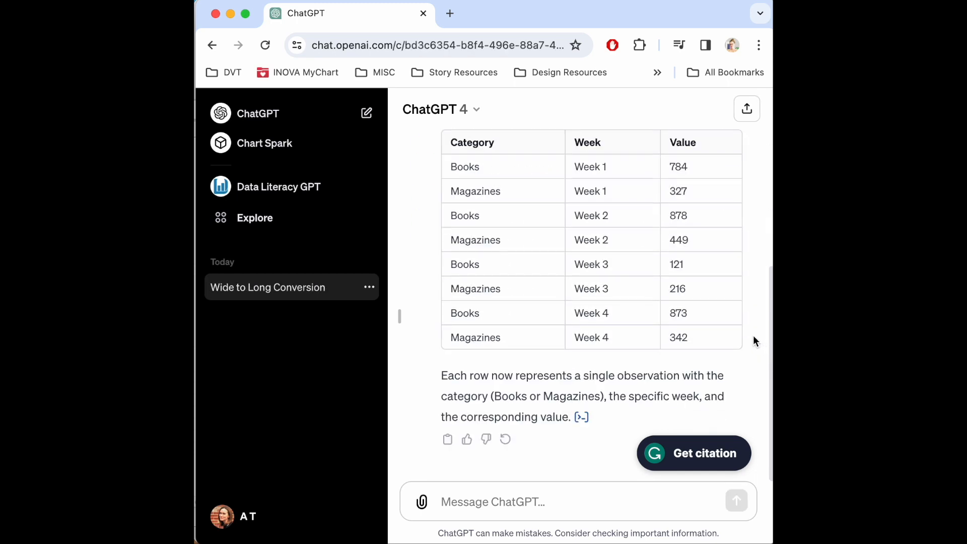
{"action": "mouse_move", "coordinate": [717, 342]}
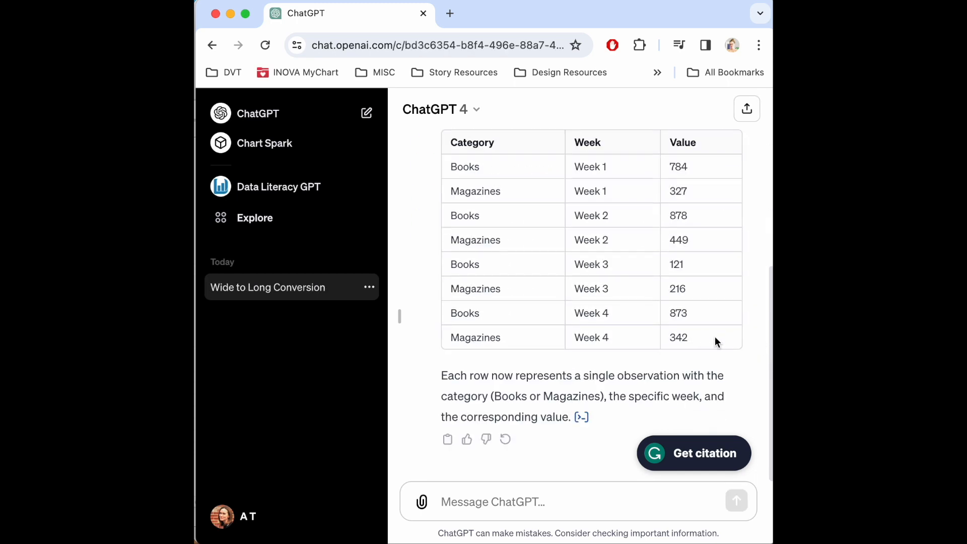